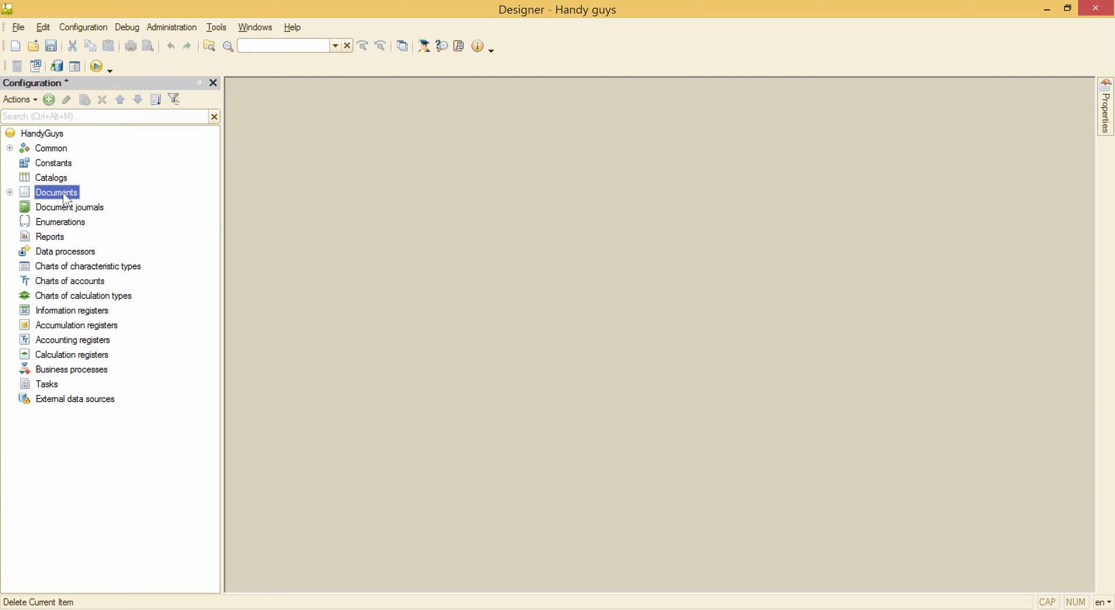
# Create a new document object under Documents and name it GoodsReceipt
pyautogui.click(49, 100)
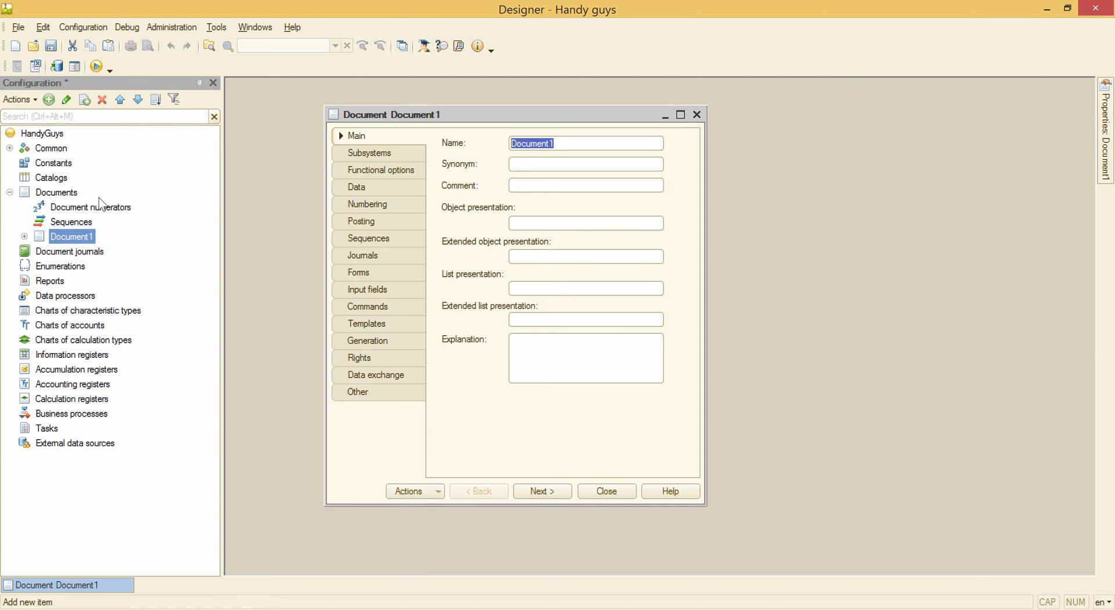
pyautogui.write('GoodsReceipt')
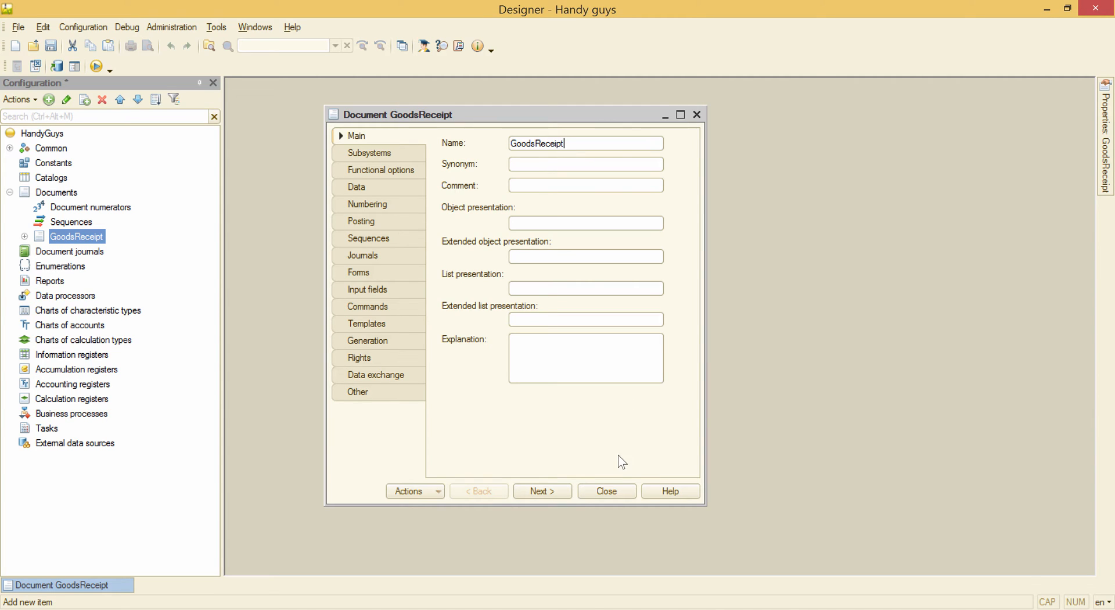
pyautogui.click(605, 490)
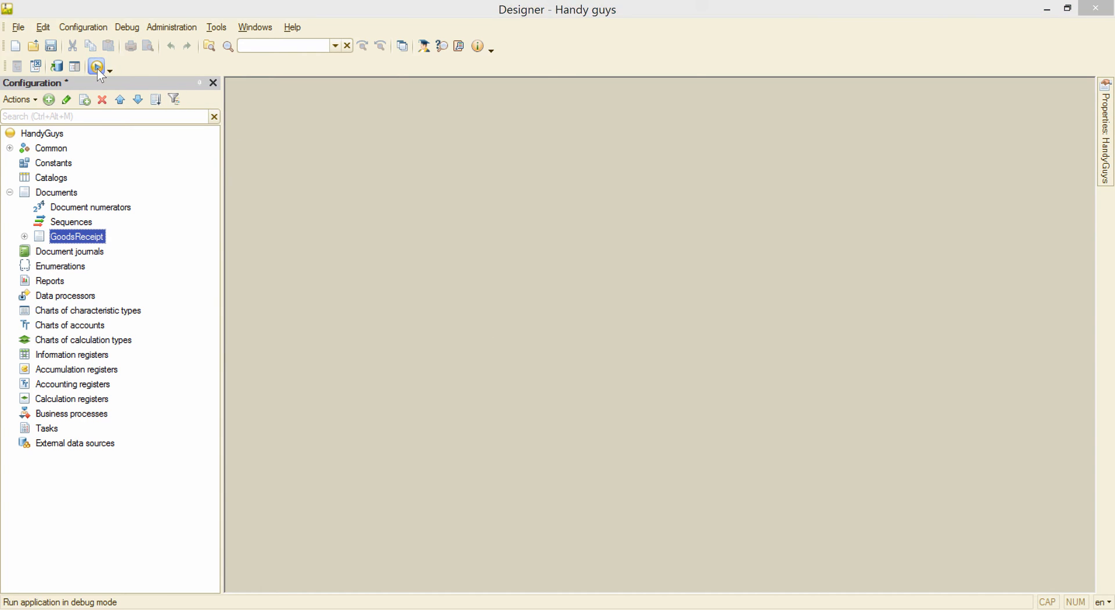
# Run in debug mode, confirming the database configuration update and accepting the design changes
pyautogui.click(96, 65)
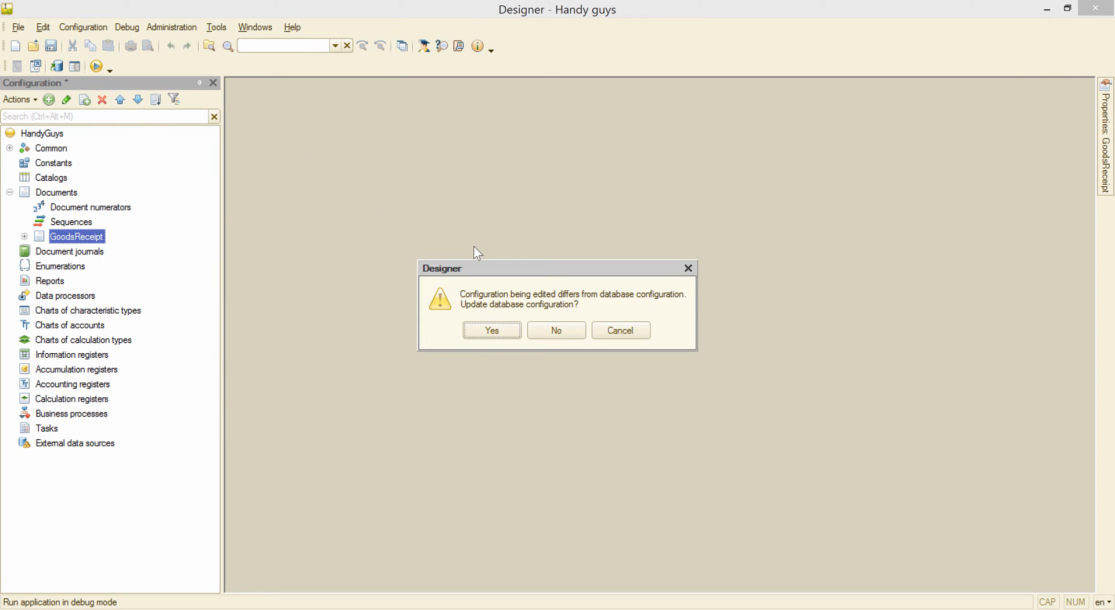
pyautogui.moveTo(593, 275)
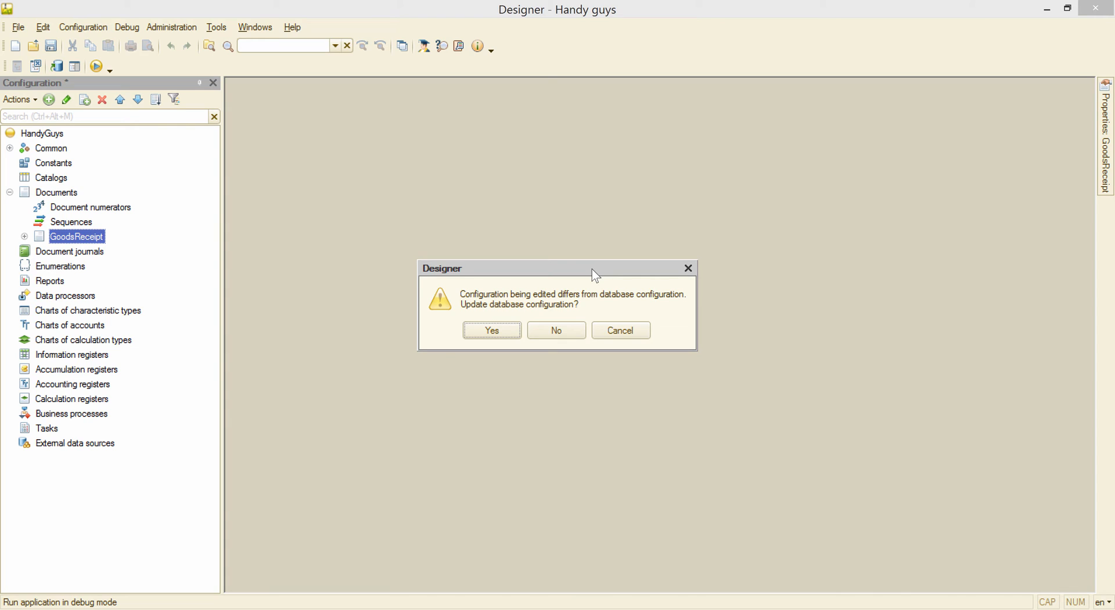
pyautogui.click(491, 331)
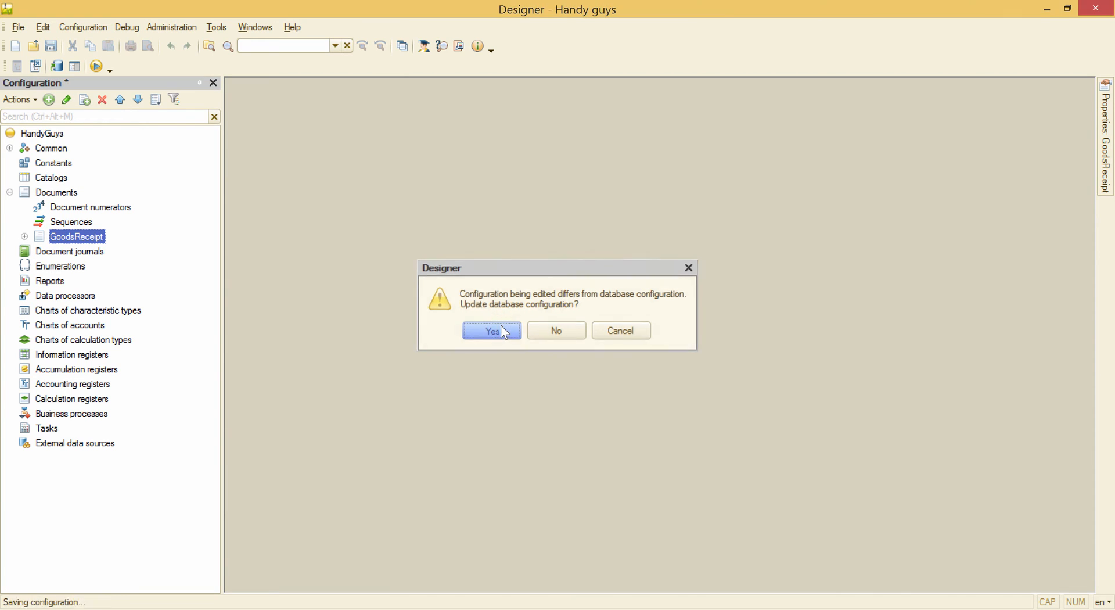
pyautogui.click(491, 331)
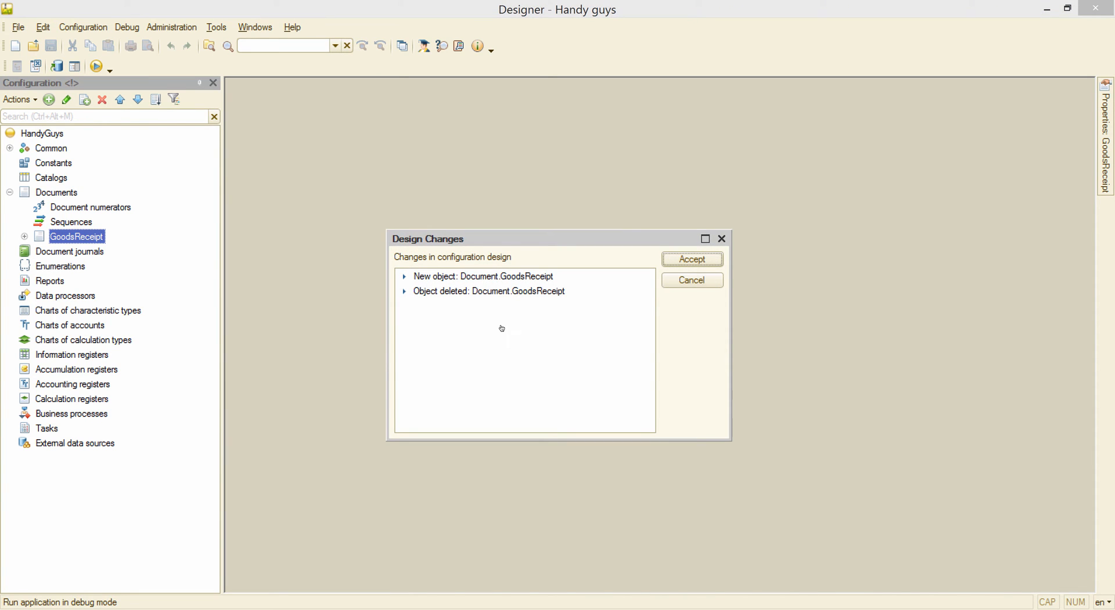
pyautogui.moveTo(504, 332)
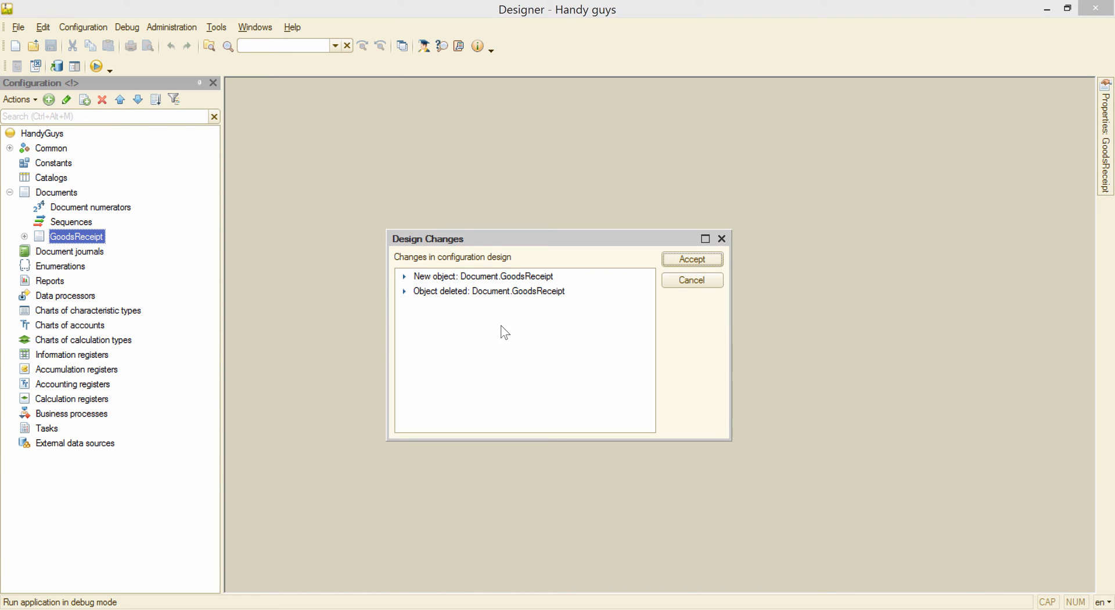
pyautogui.click(690, 259)
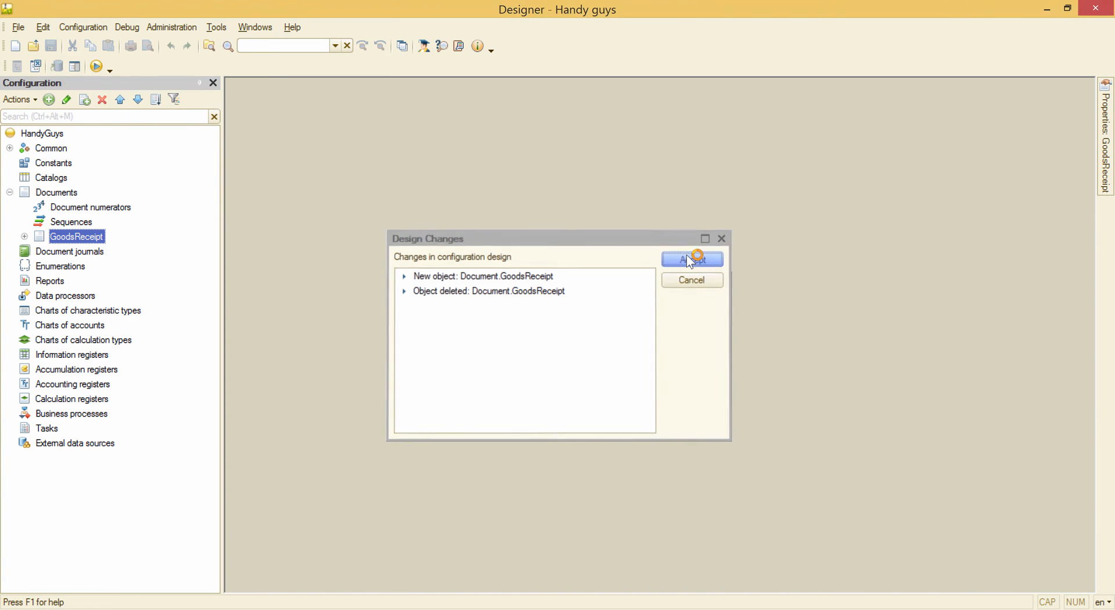
pyautogui.click(691, 259)
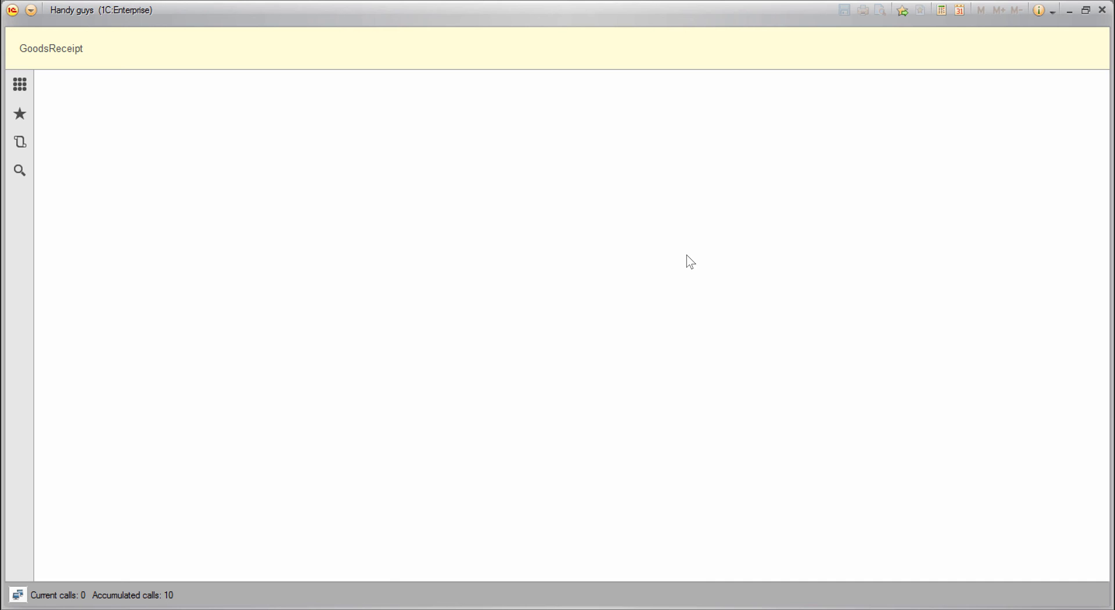
pyautogui.moveTo(162, 85)
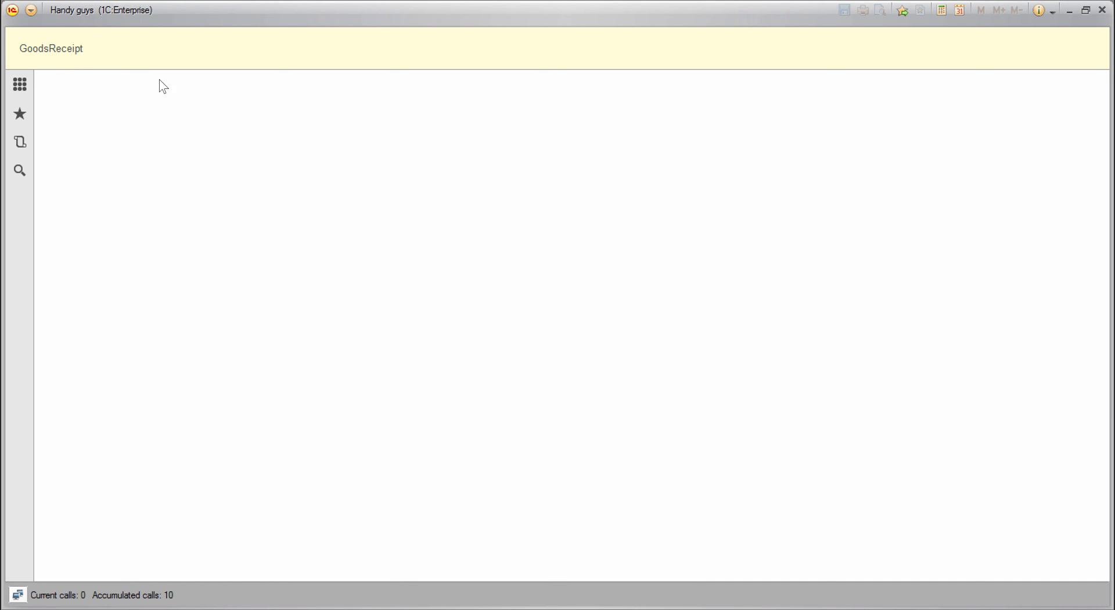
# Create and post GoodsReceipt document 000000001 dated 3/25/2015 from the GoodsReceipt list
pyautogui.click(50, 48)
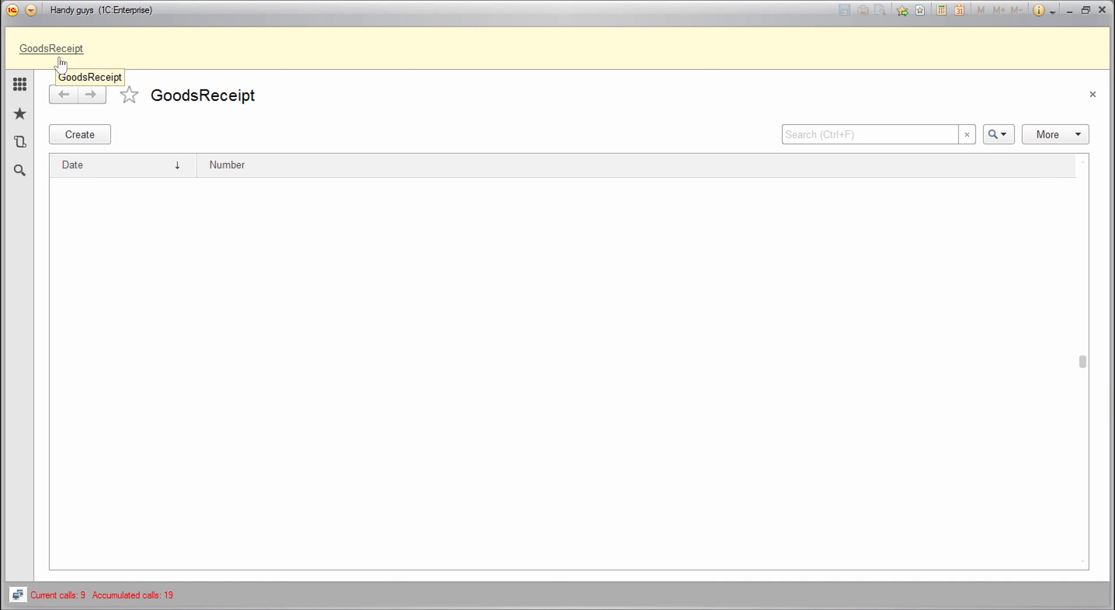
pyautogui.moveTo(399, 229)
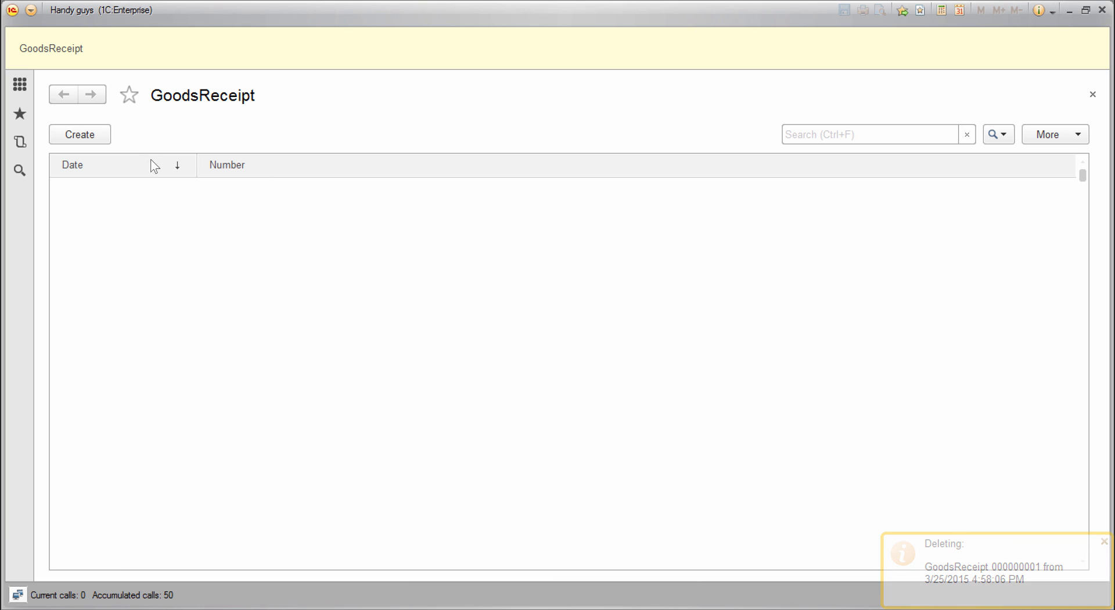
pyautogui.click(80, 135)
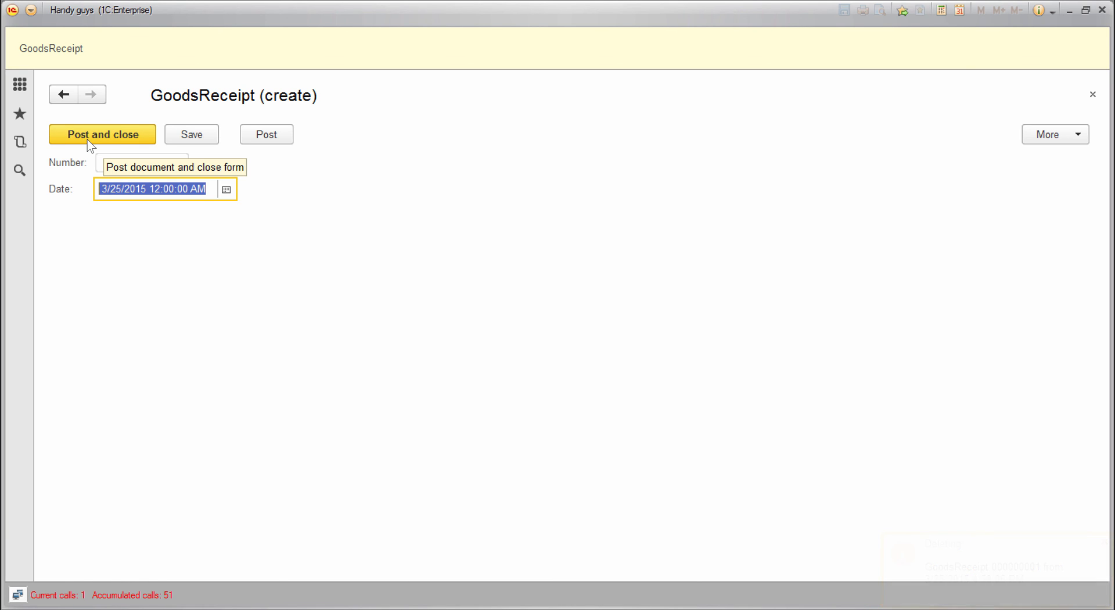
pyautogui.rightClick(233, 188)
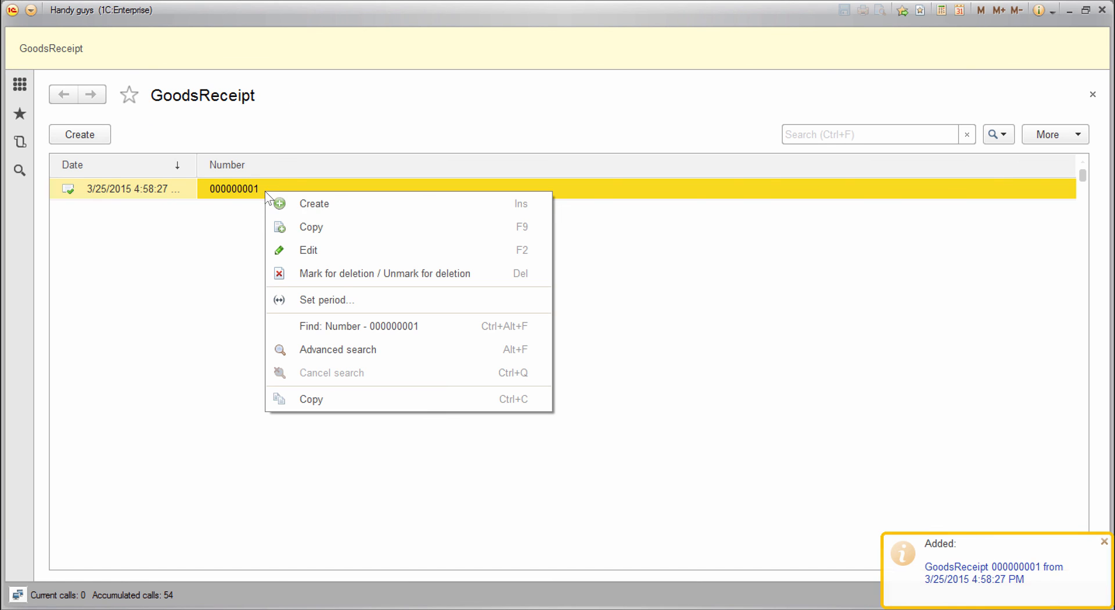
pyautogui.moveTo(369, 279)
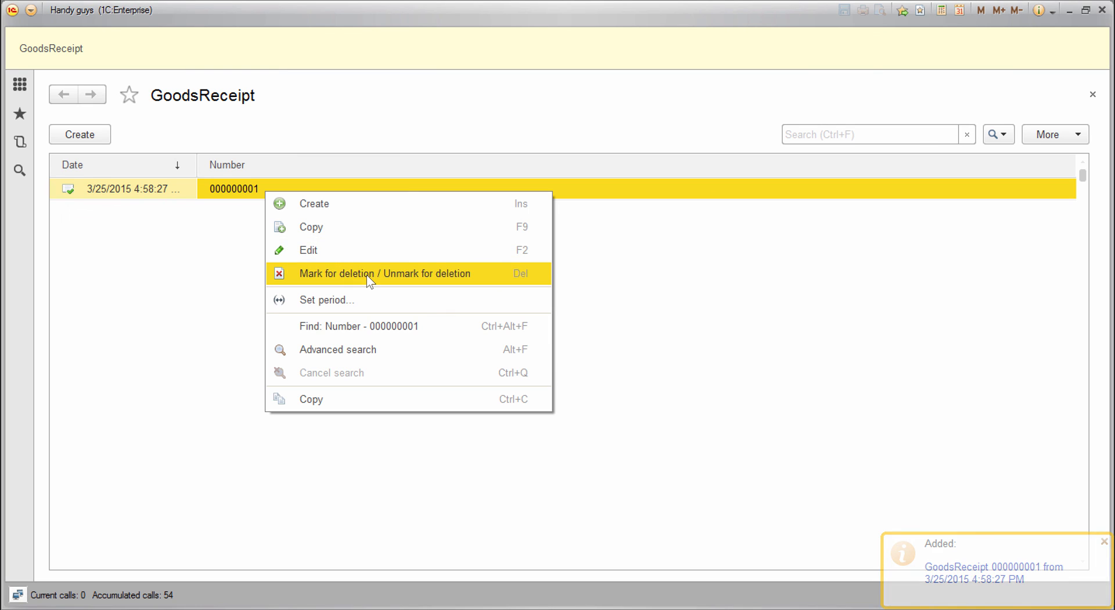